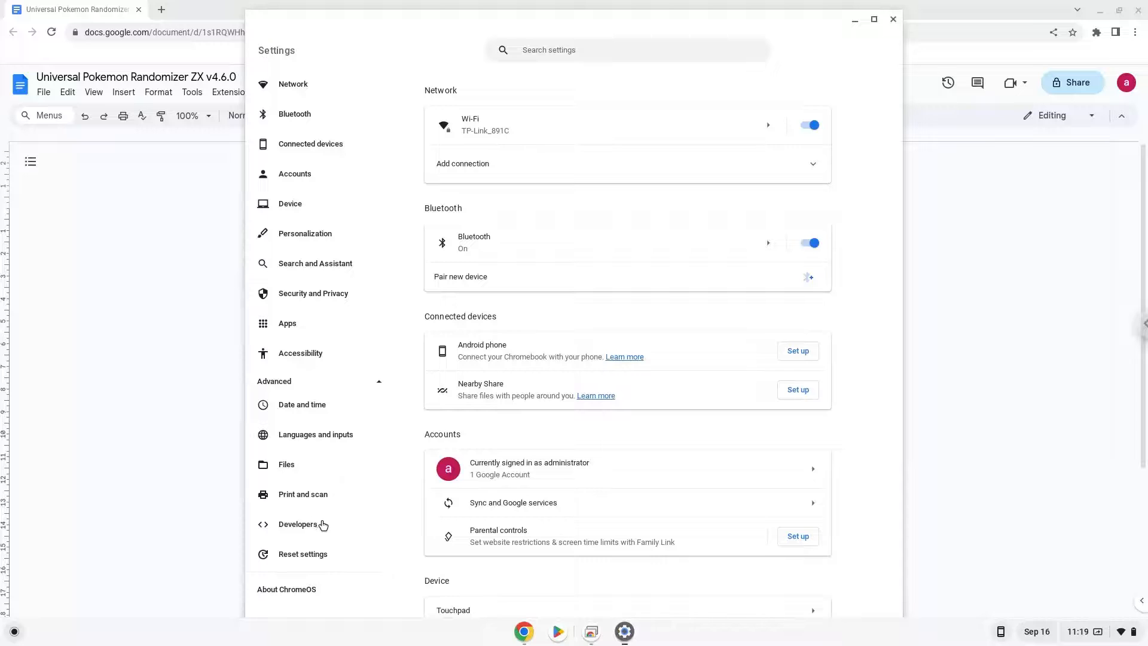
- Install the Linux development environment from Developers settings at recommended size, then close Terminal
{"action": "left_click", "coordinate": [297, 525]}
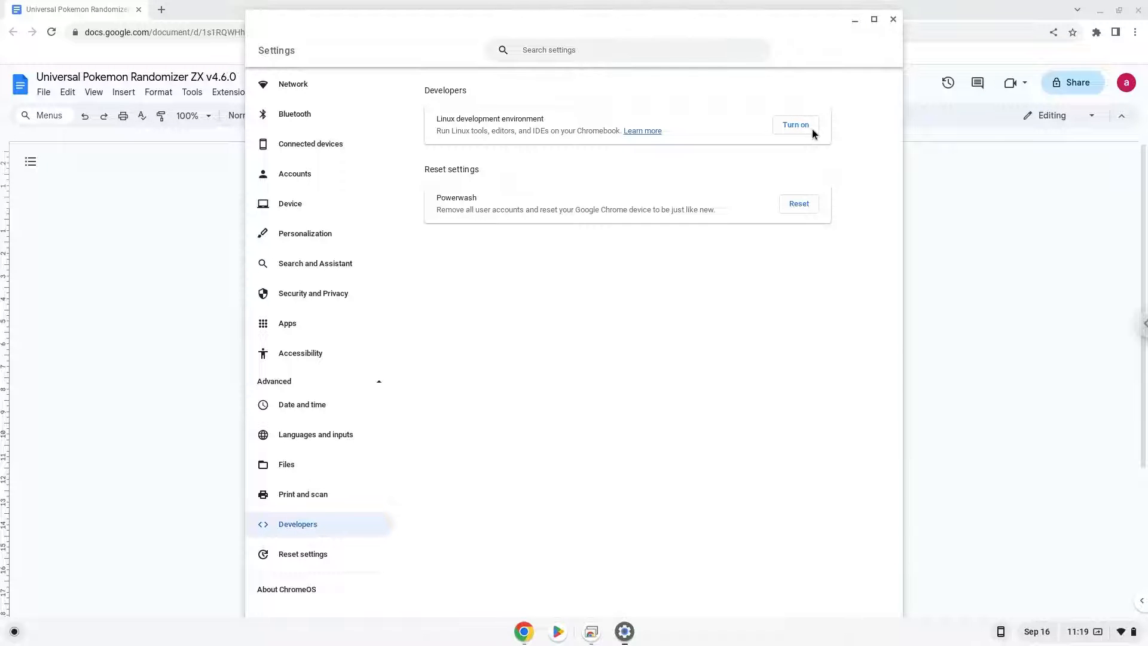
{"action": "left_click", "coordinate": [796, 125]}
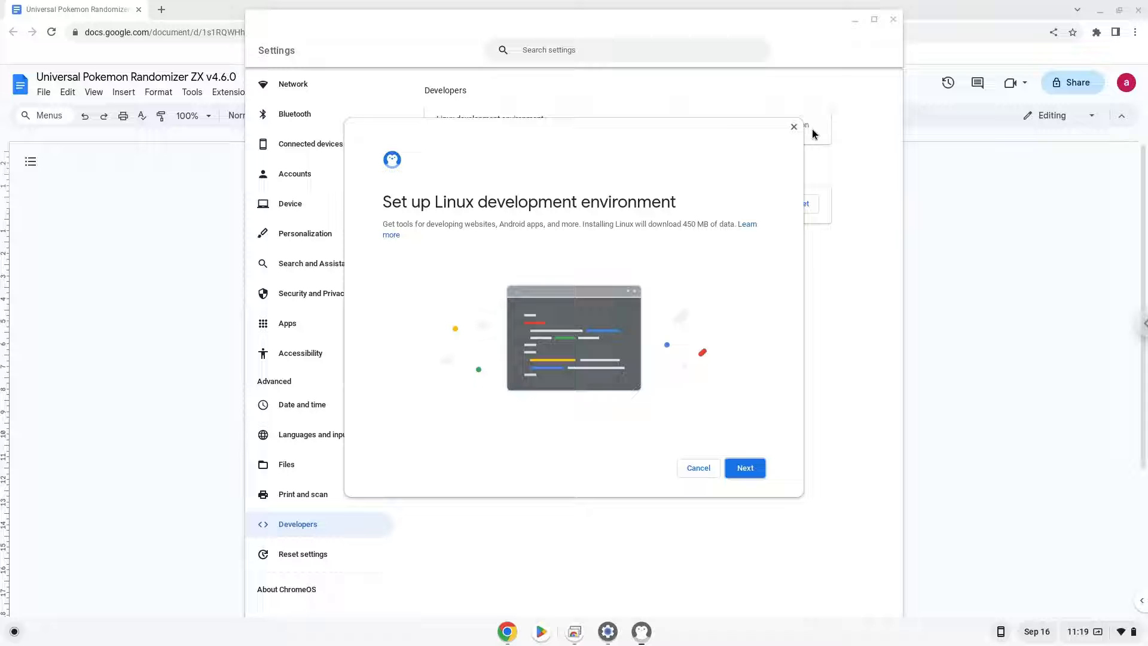
{"action": "left_click", "coordinate": [745, 467]}
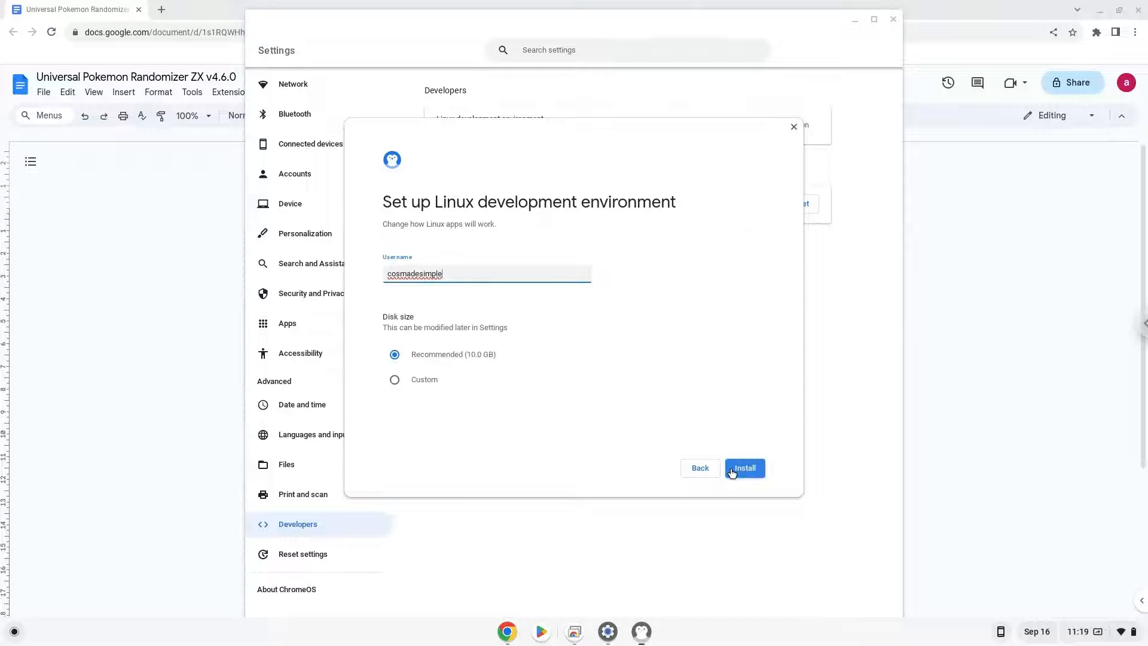
{"action": "left_click", "coordinate": [744, 468]}
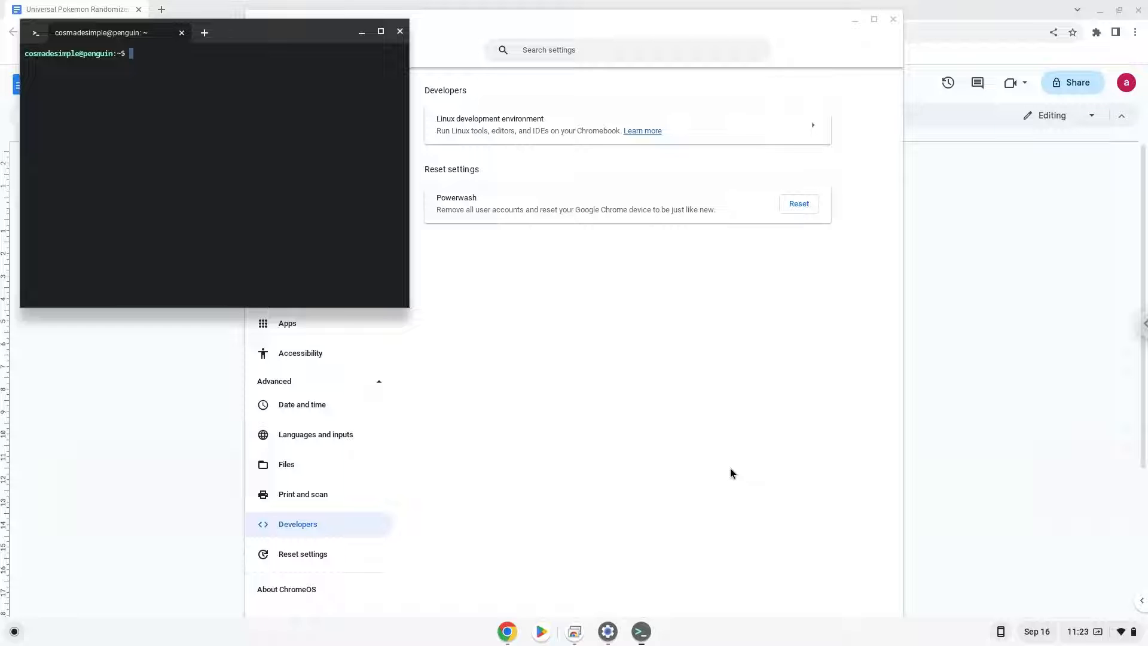
{"action": "mouse_move", "coordinate": [727, 475]}
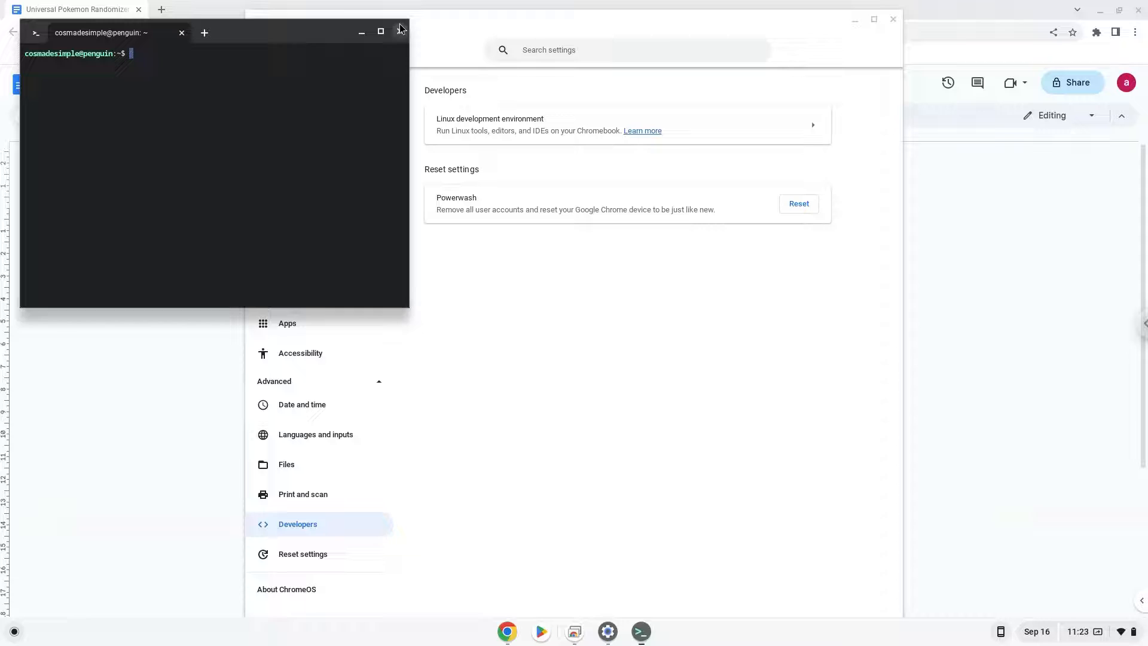
{"action": "left_click", "coordinate": [400, 31]}
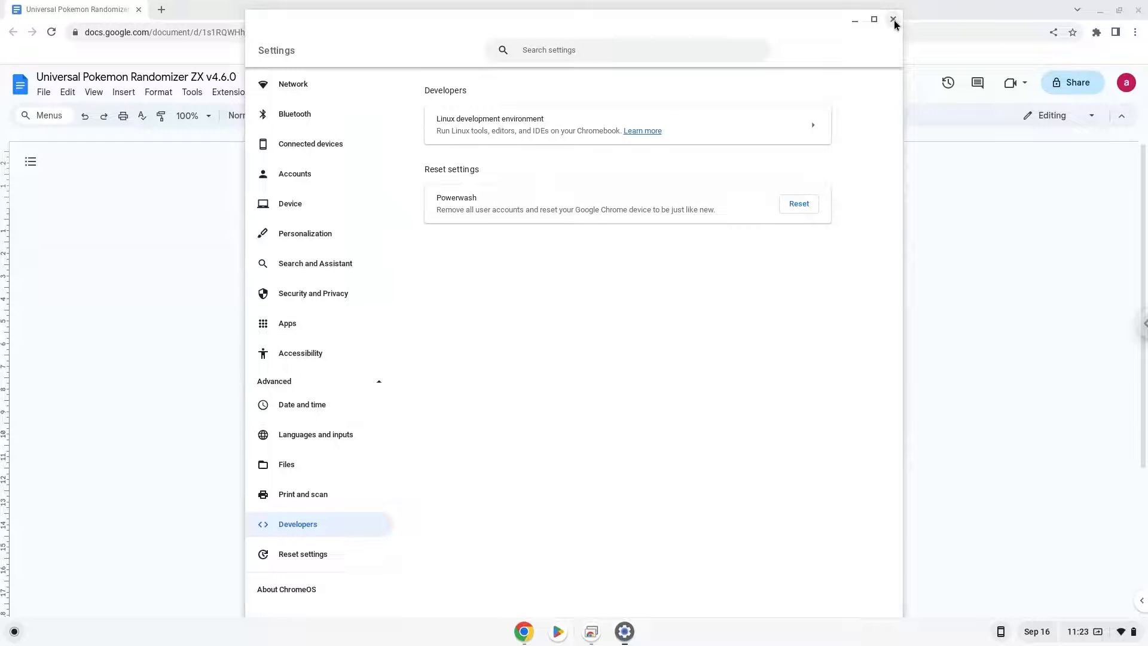
- Close Settings, copy the Debian sources command, and open a penguin shell in Terminal
{"action": "left_click", "coordinate": [893, 20]}
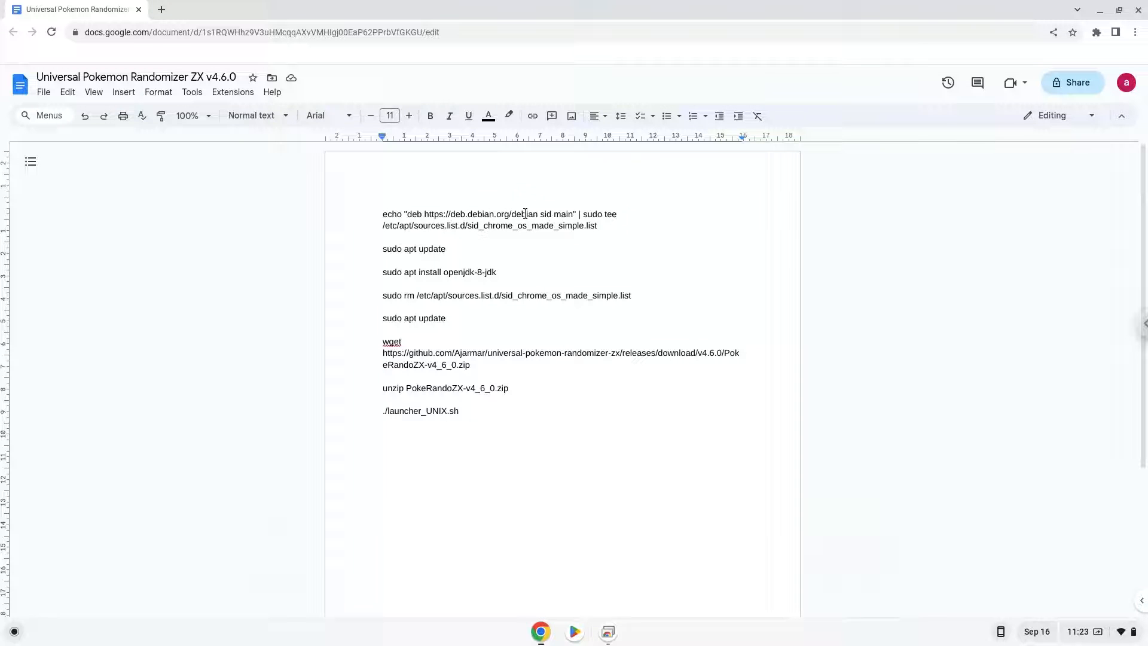
{"action": "right_click", "coordinate": [524, 214]}
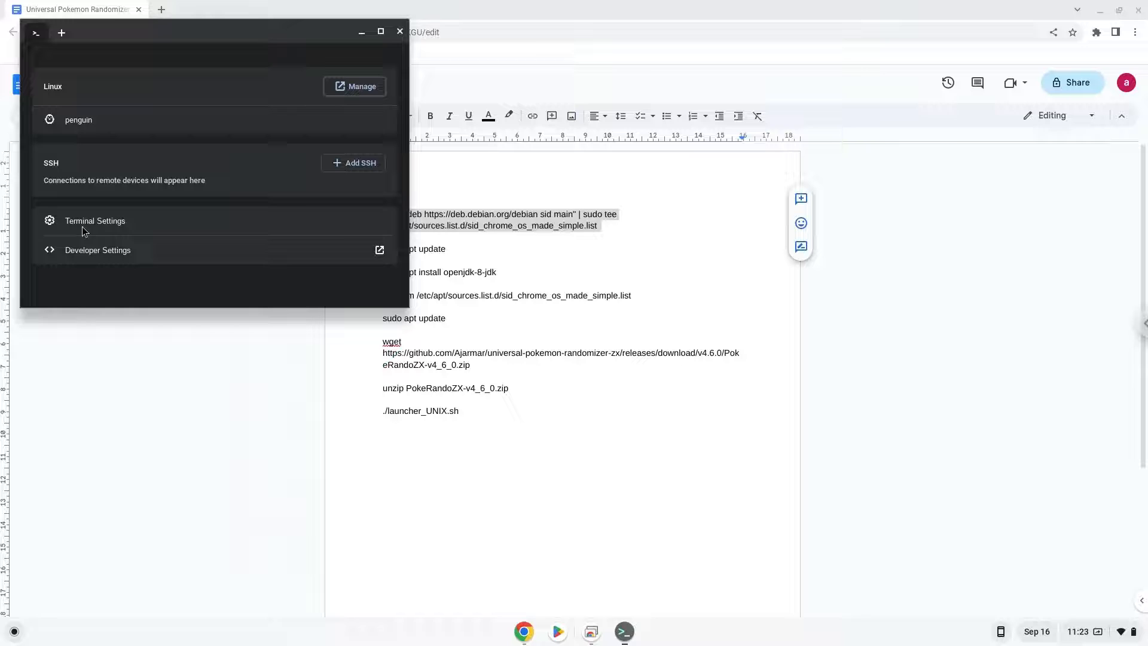
{"action": "left_click", "coordinate": [60, 33]}
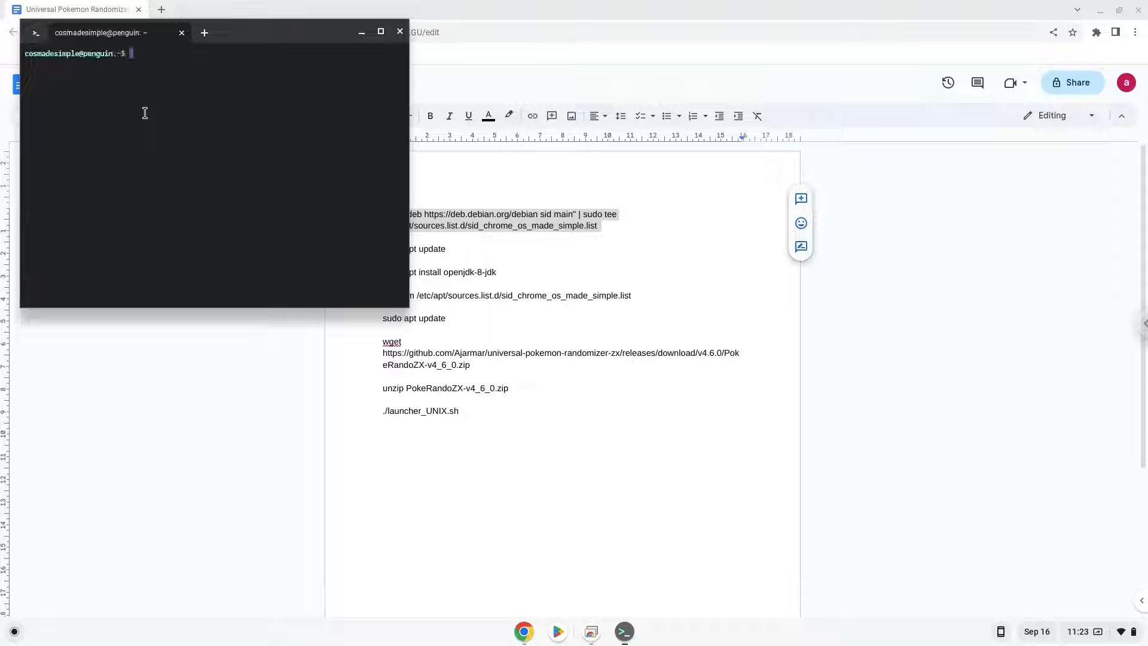
{"action": "left_click", "coordinate": [379, 32]}
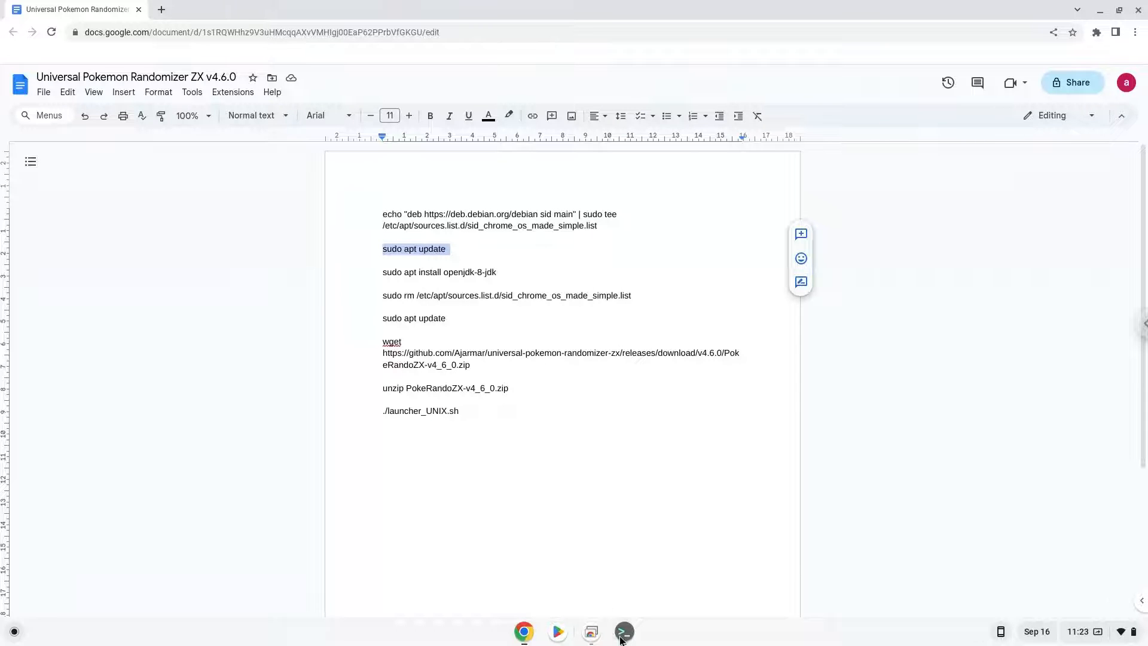
- Run sudo apt update in Terminal, then copy the openjdk-8-jdk install line from the Doc
{"action": "left_click", "coordinate": [624, 631]}
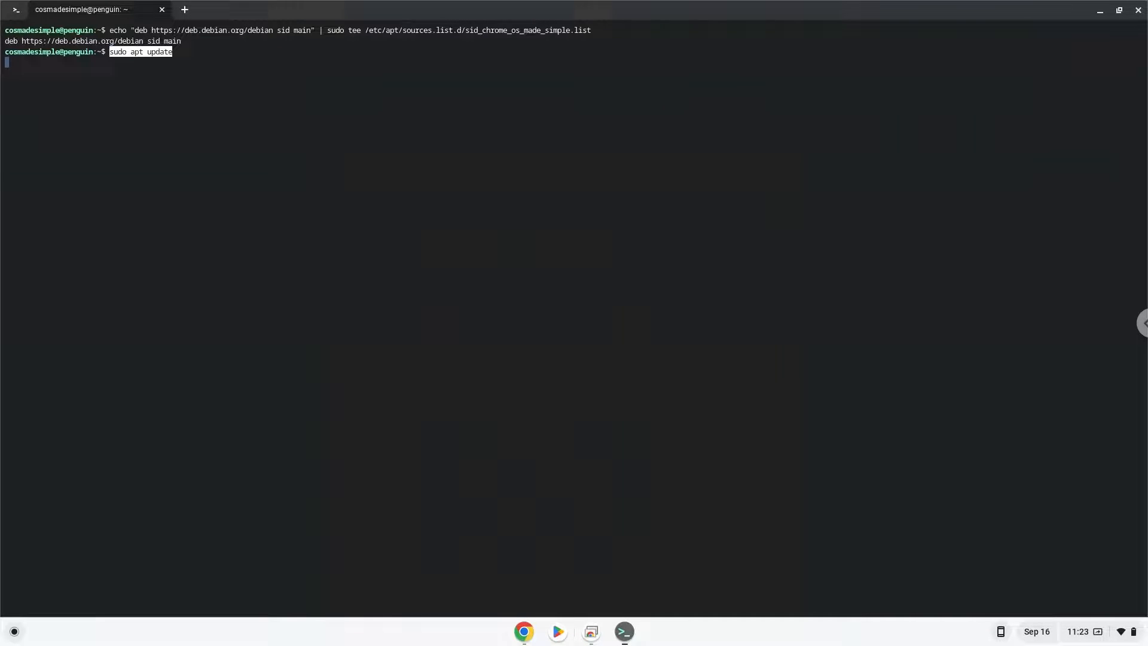
{"action": "key", "text": "Enter"}
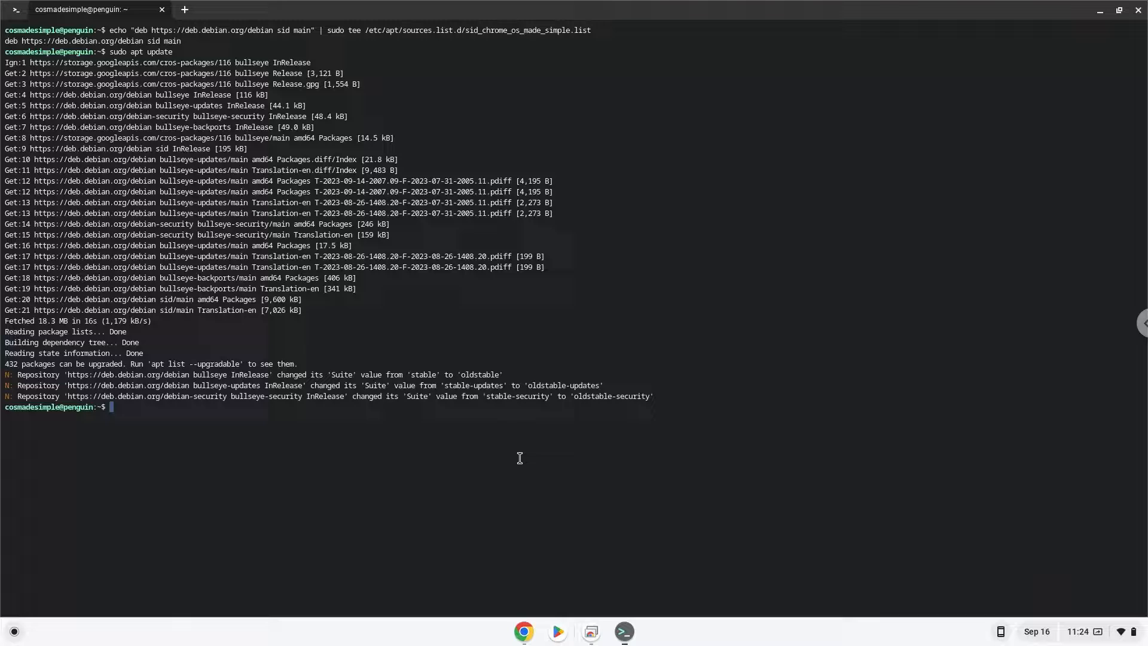
{"action": "mouse_move", "coordinate": [528, 601]}
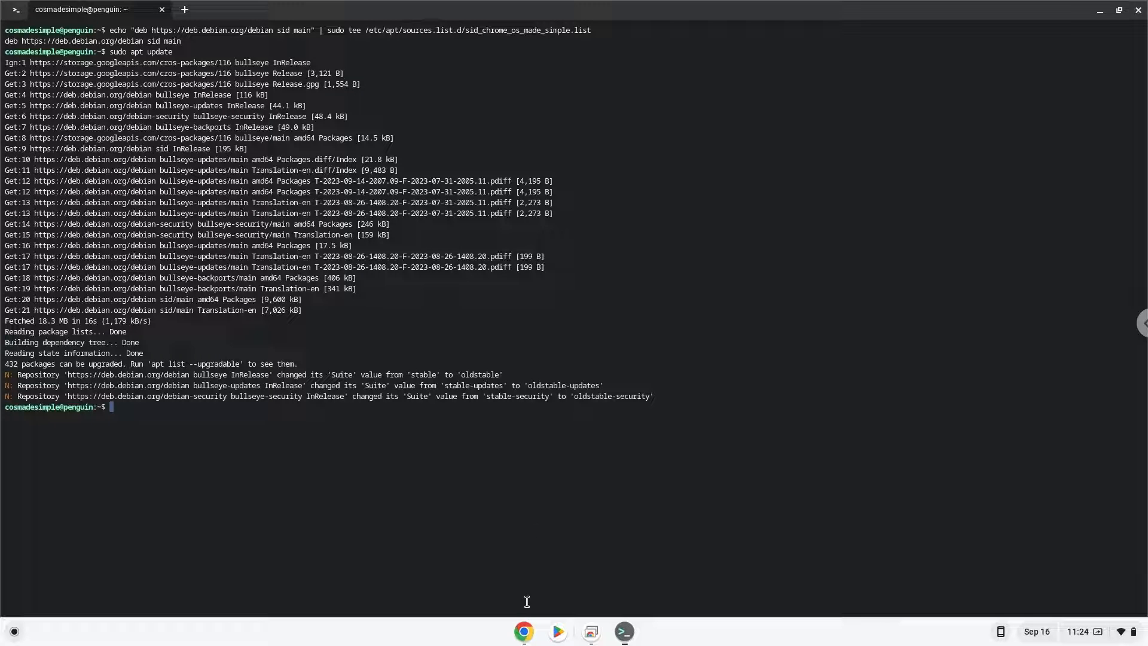
{"action": "left_click", "coordinate": [523, 631]}
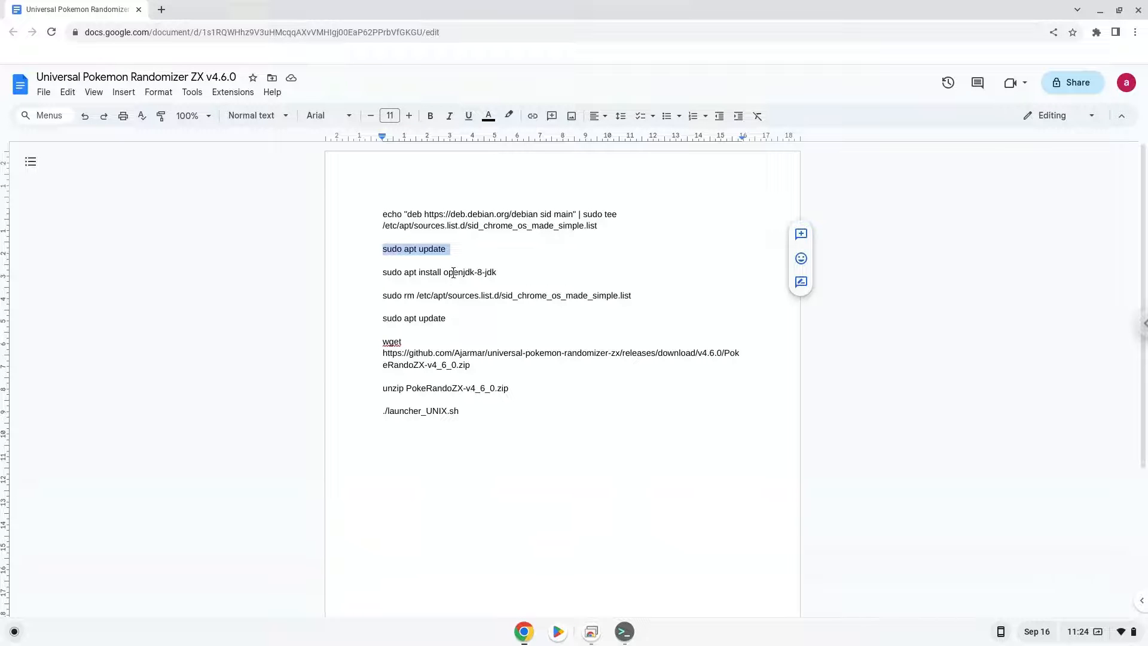
{"action": "right_click", "coordinate": [452, 272]}
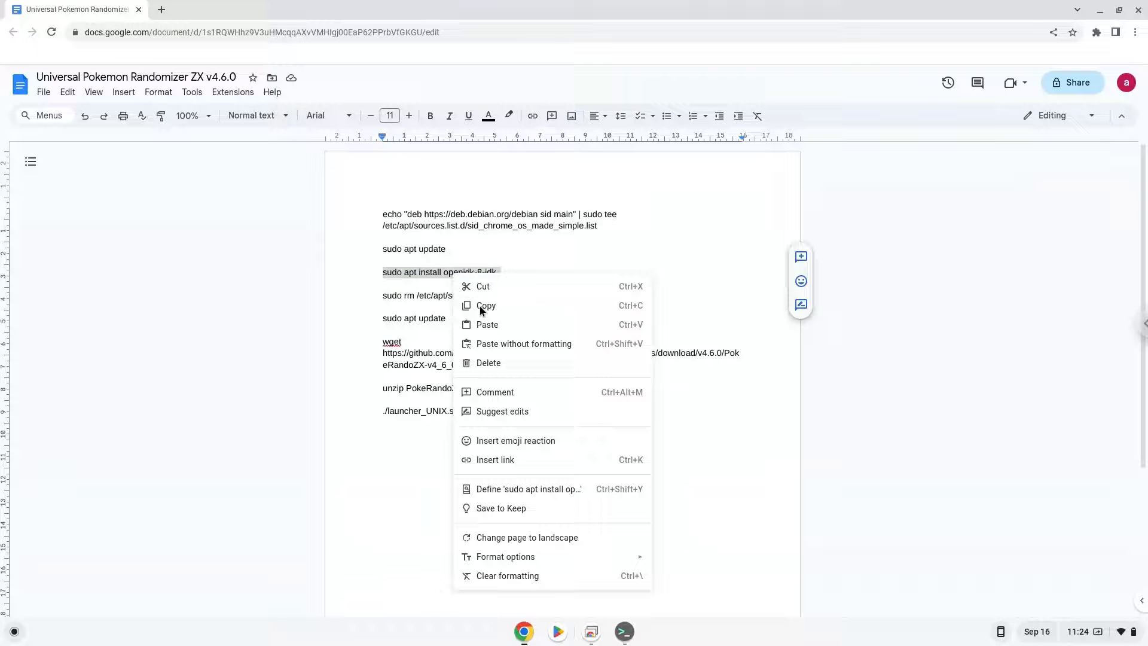
{"action": "left_click", "coordinate": [486, 305]}
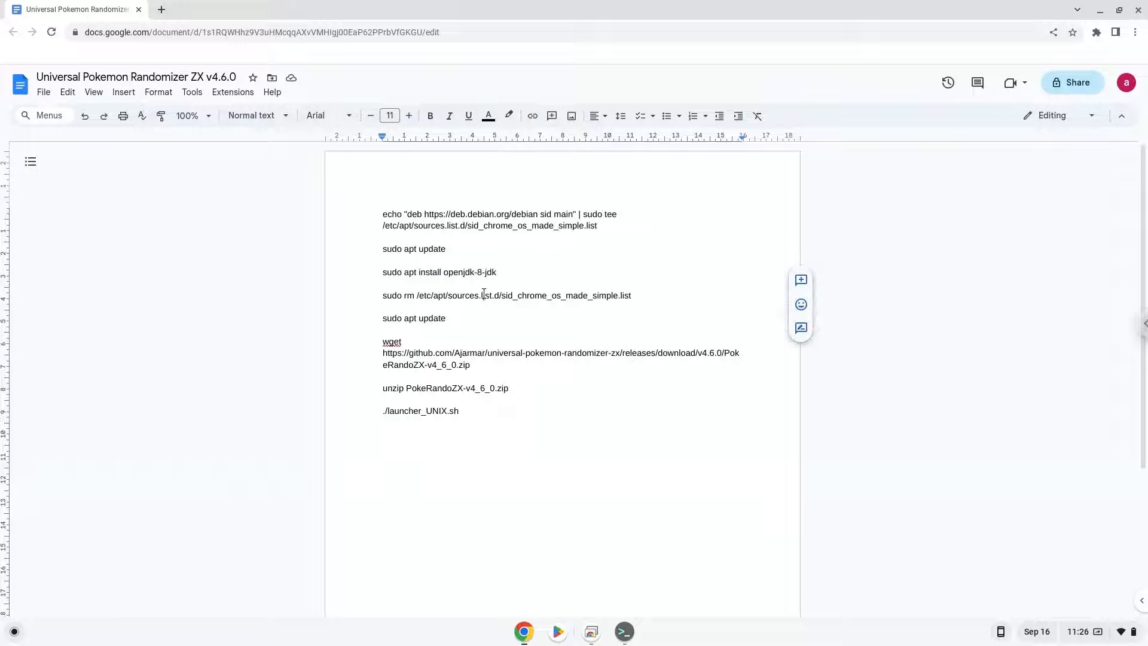
- Copy the sid_chrome_os_made_simple.list removal command and run it in Terminal
{"action": "right_click", "coordinate": [482, 295]}
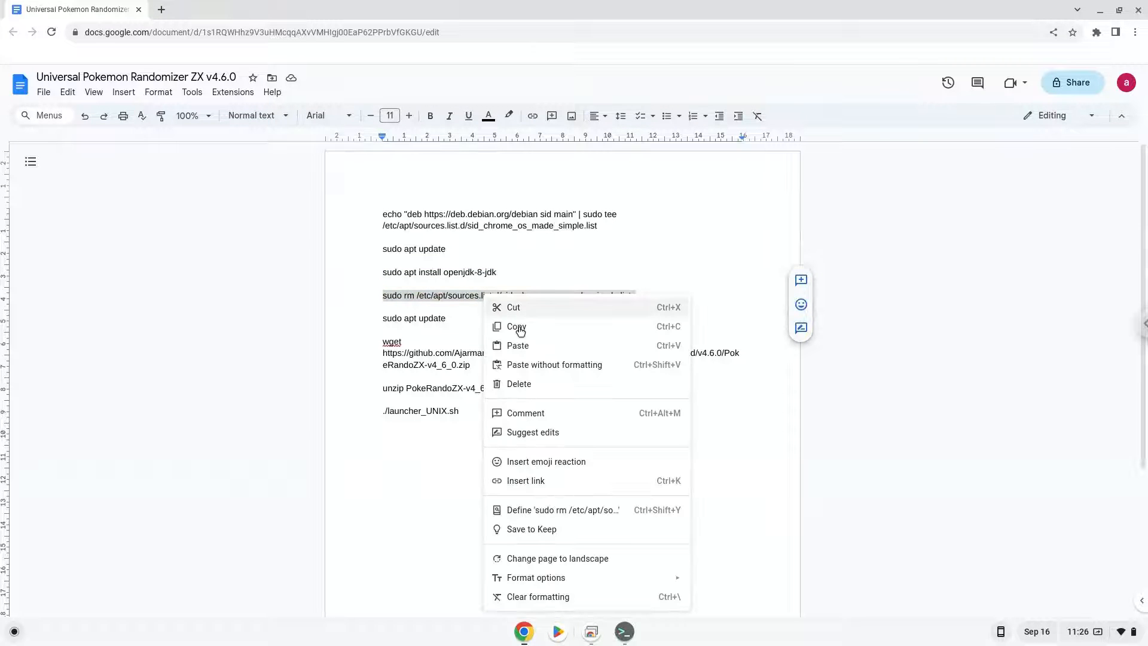
{"action": "left_click", "coordinate": [516, 326]}
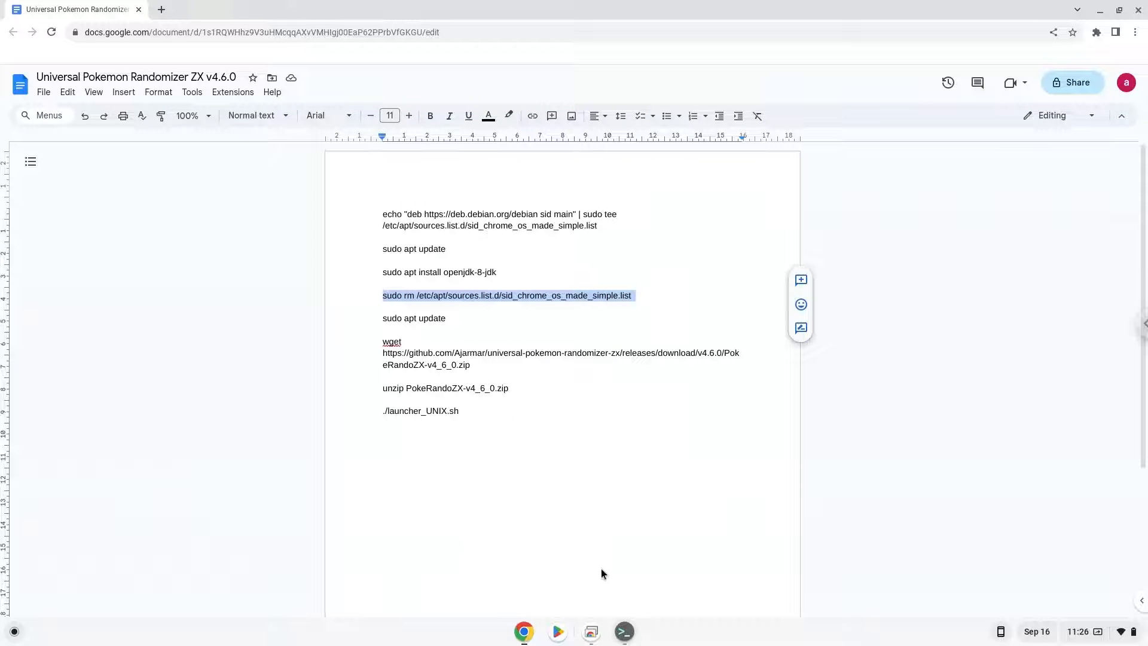
{"action": "left_click", "coordinate": [624, 632]}
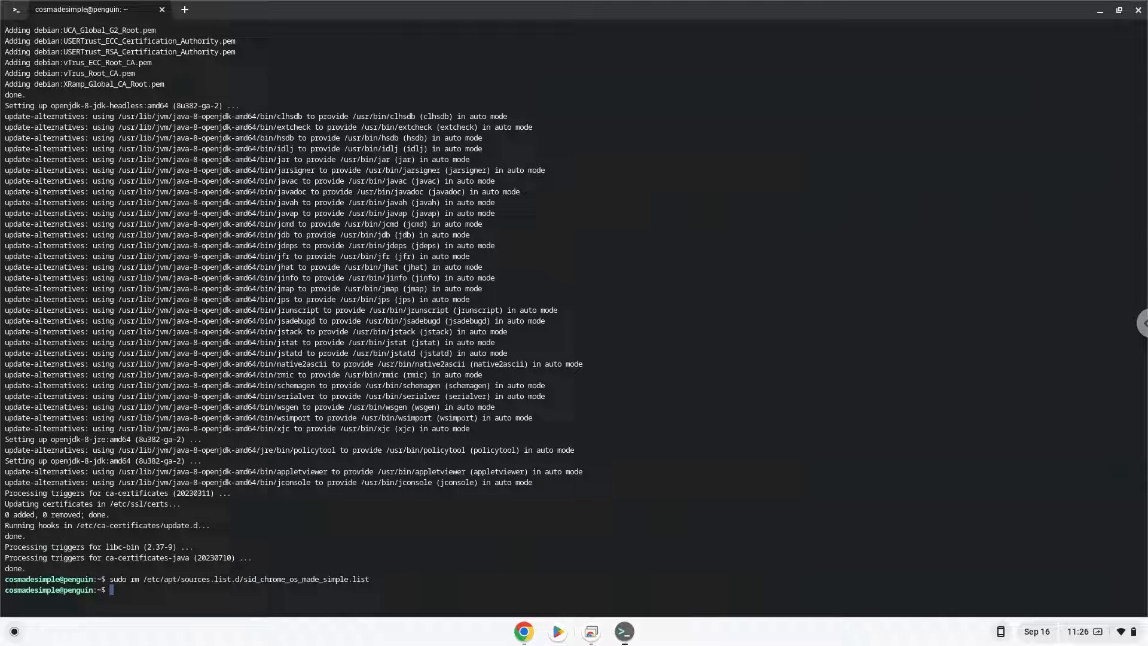
{"action": "mouse_move", "coordinate": [543, 576]}
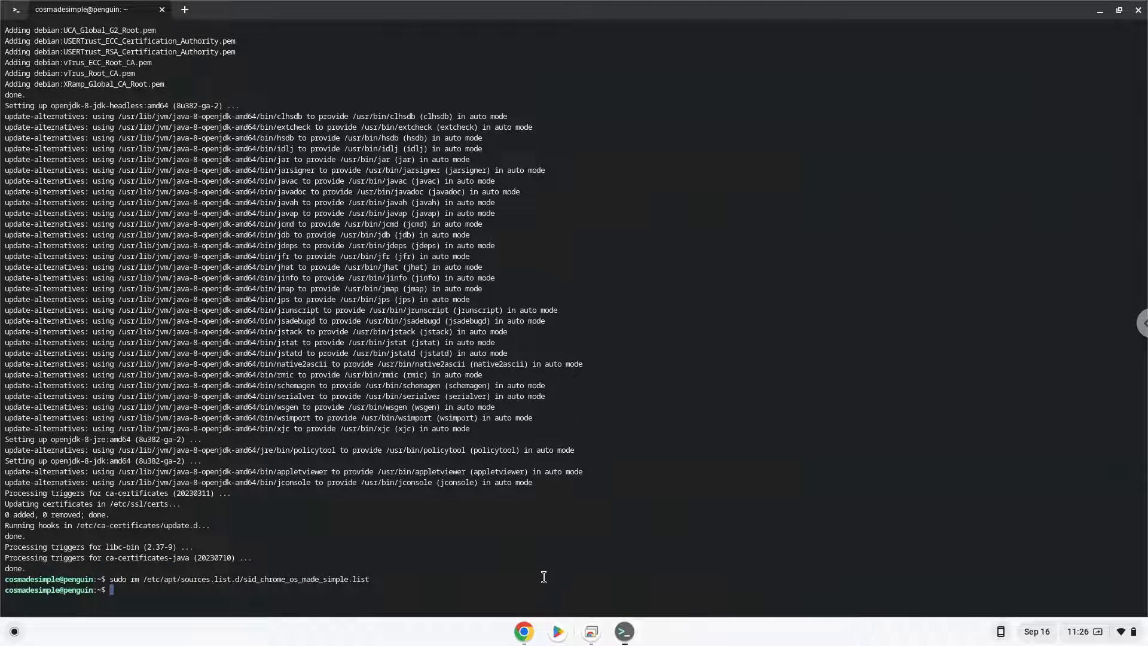
- Copy the following sudo apt update command from the Doc into Terminal
{"action": "left_click", "coordinate": [524, 631]}
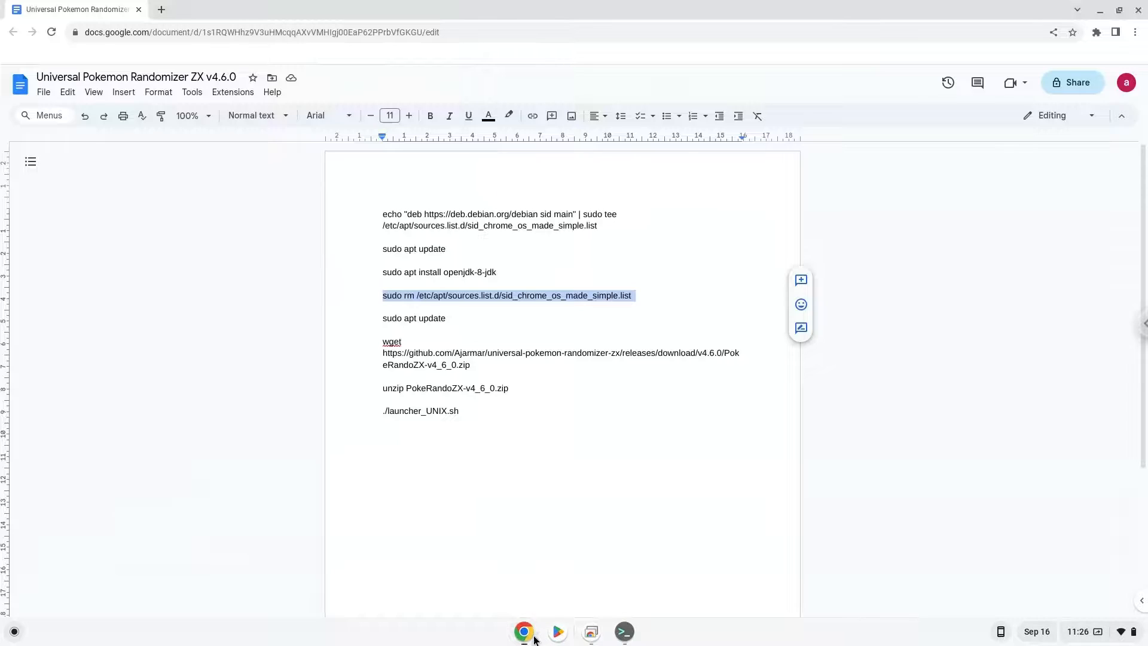
{"action": "left_click", "coordinate": [412, 318]}
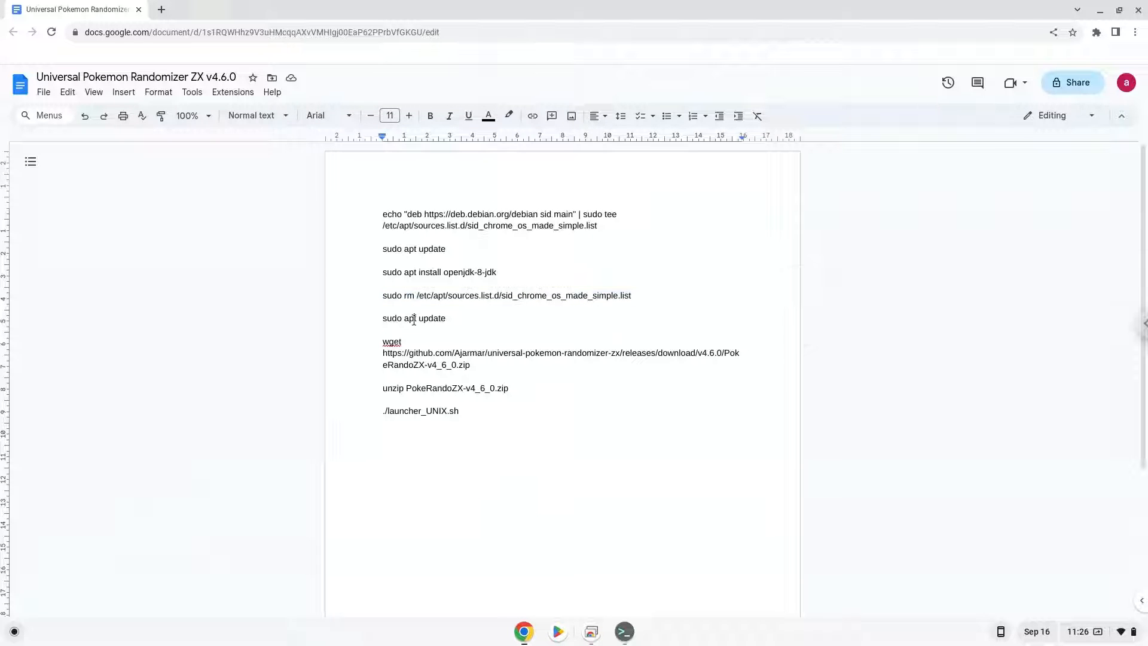
{"action": "right_click", "coordinate": [414, 318]}
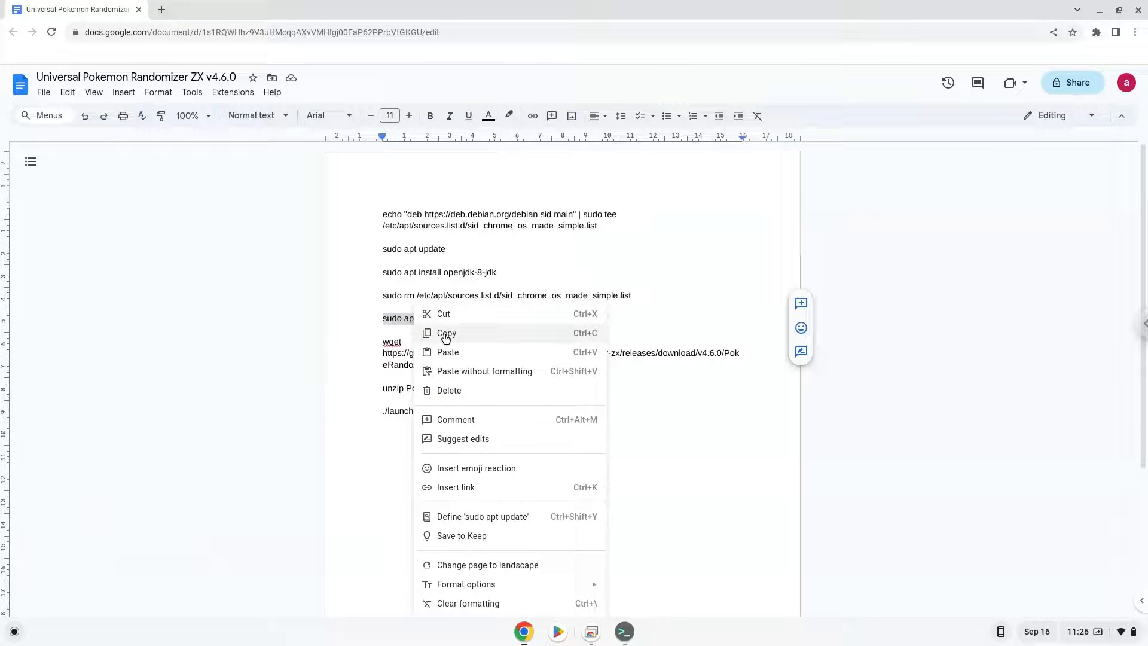
{"action": "left_click", "coordinate": [447, 333]}
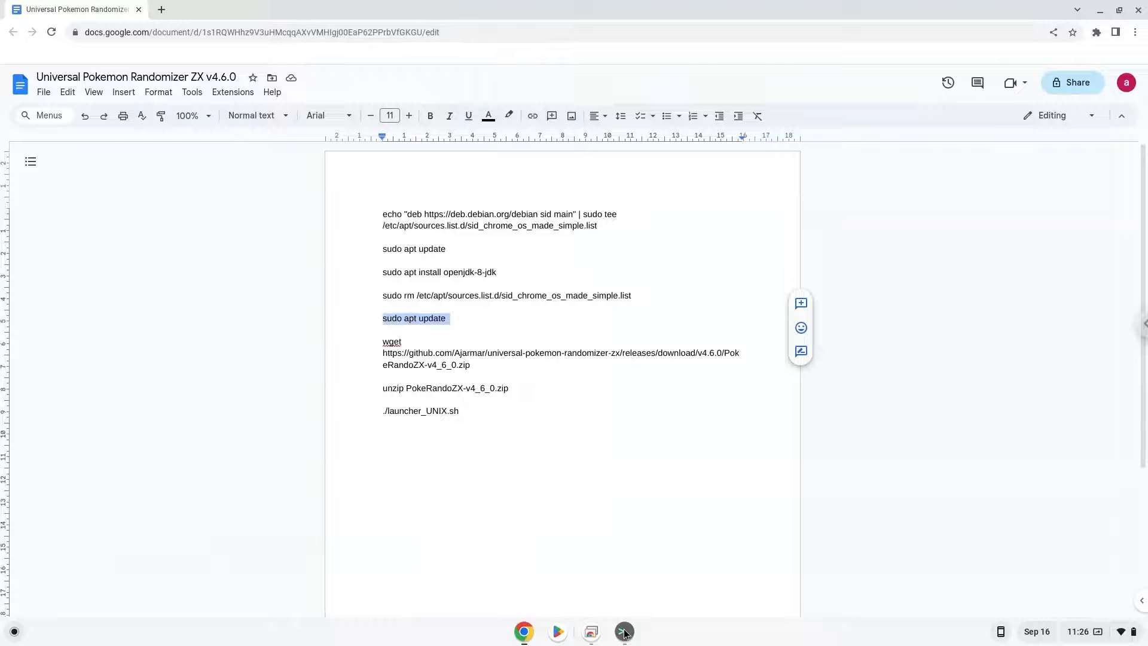
{"action": "left_click", "coordinate": [624, 631]}
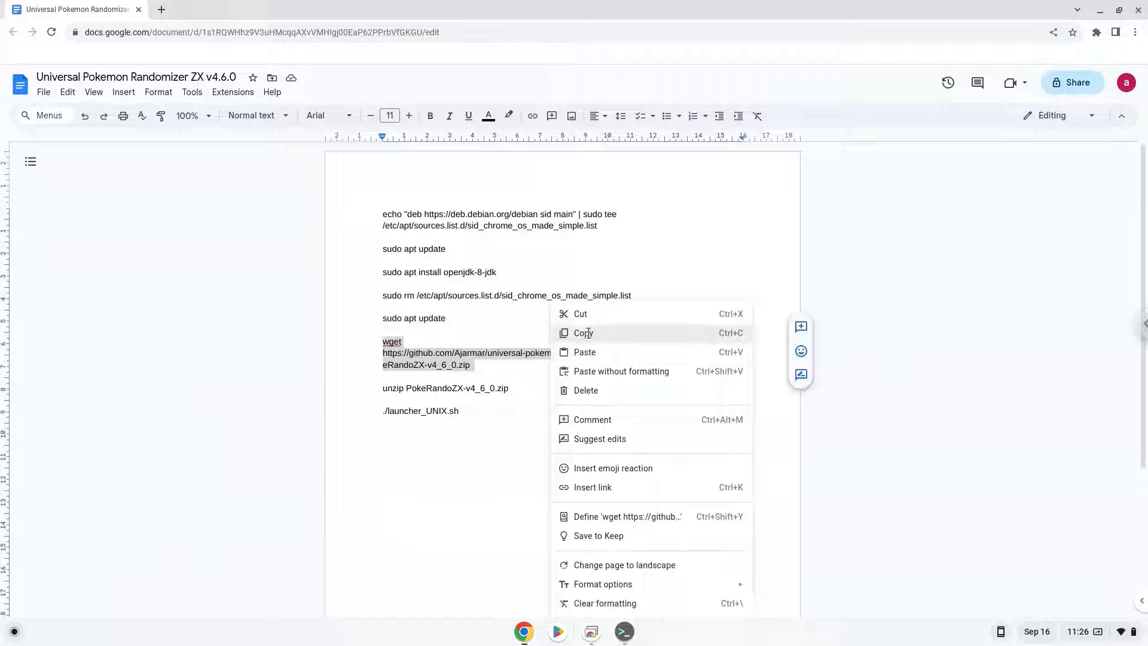
- Download PokeRandoZX-v4_6_0.zip with wget and extract it with unzip
{"action": "left_click", "coordinate": [583, 333]}
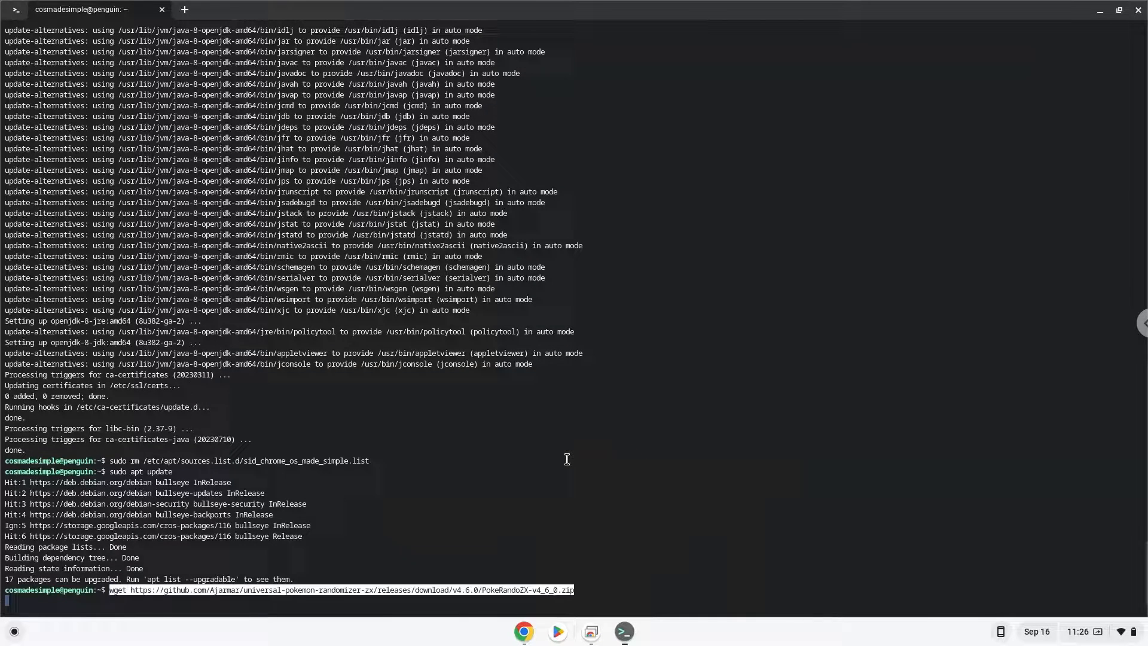
{"action": "key", "text": "Return"}
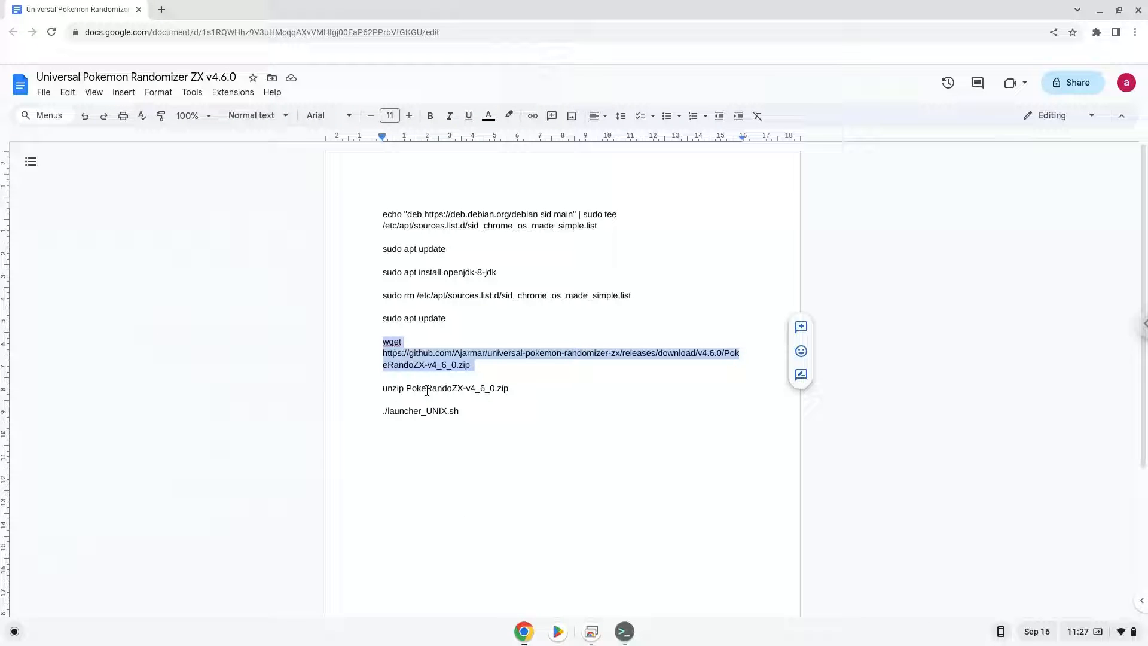
{"action": "right_click", "coordinate": [426, 388]}
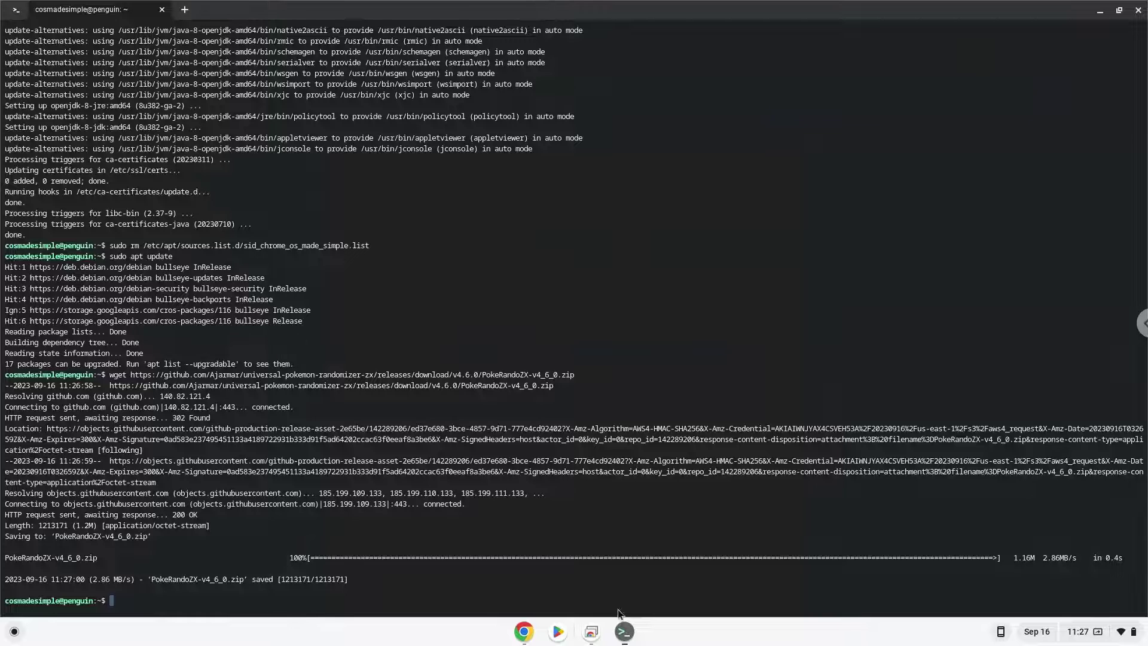
{"action": "type", "text": "unzip PokeRandoZX-v4_6_0.zip"}
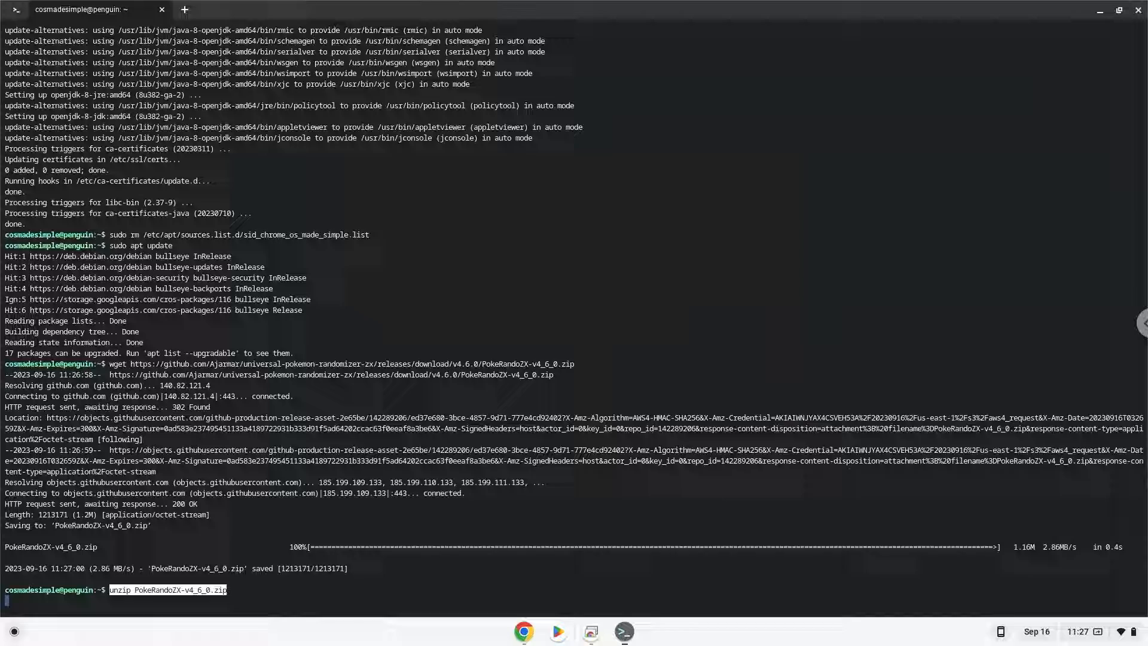
{"action": "key", "text": "Return"}
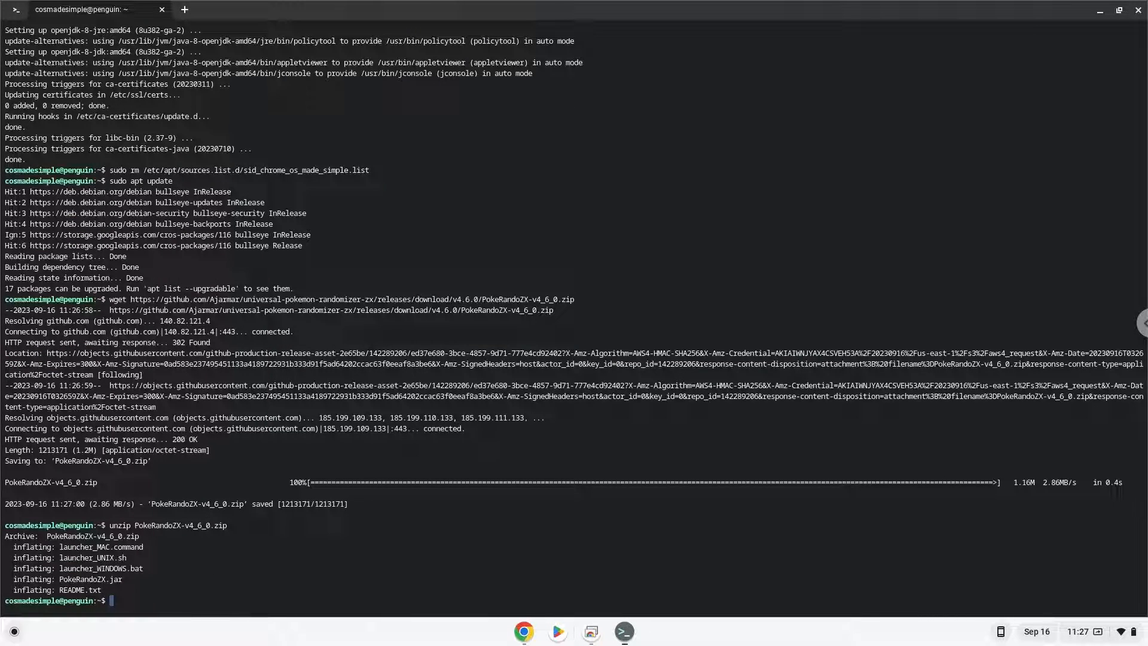
{"action": "mouse_move", "coordinate": [515, 603]}
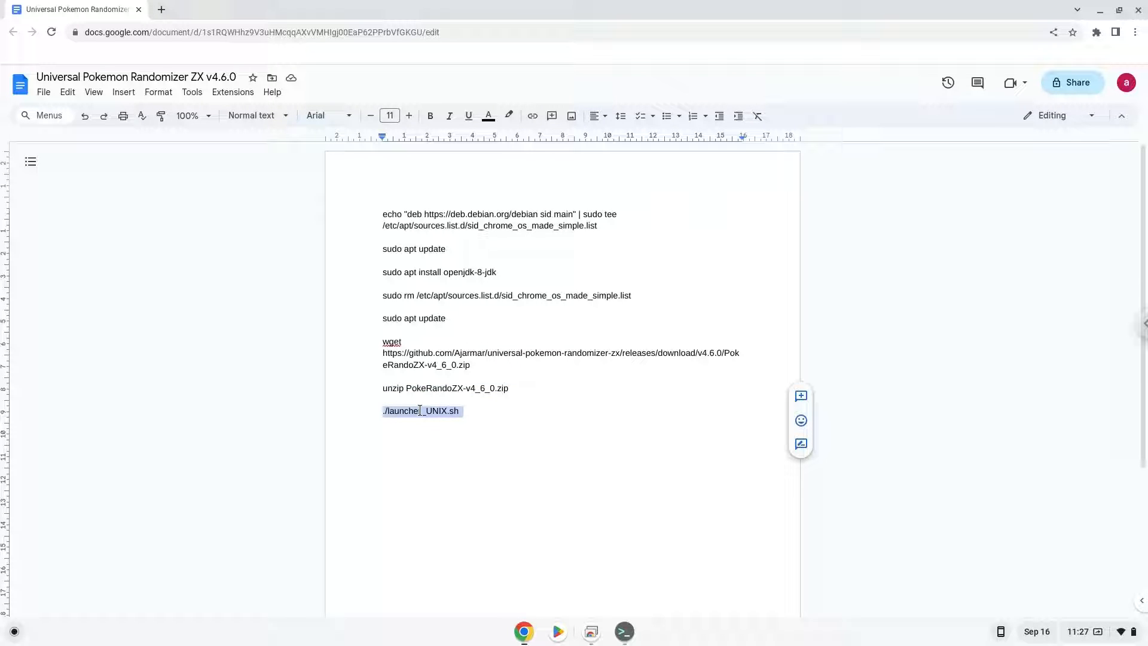
- Run ./launcher_UNIX.sh in Terminal to open Universal Pokemon Randomizer ZX 4.6.0
{"action": "right_click", "coordinate": [421, 411]}
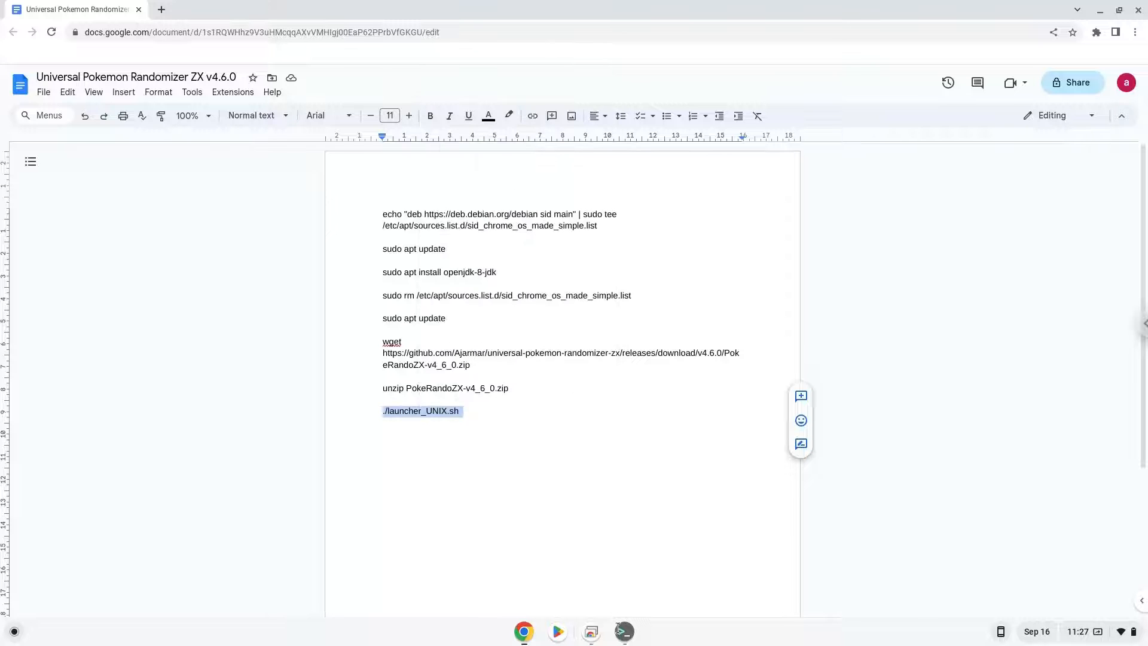
{"action": "left_click", "coordinate": [625, 632]}
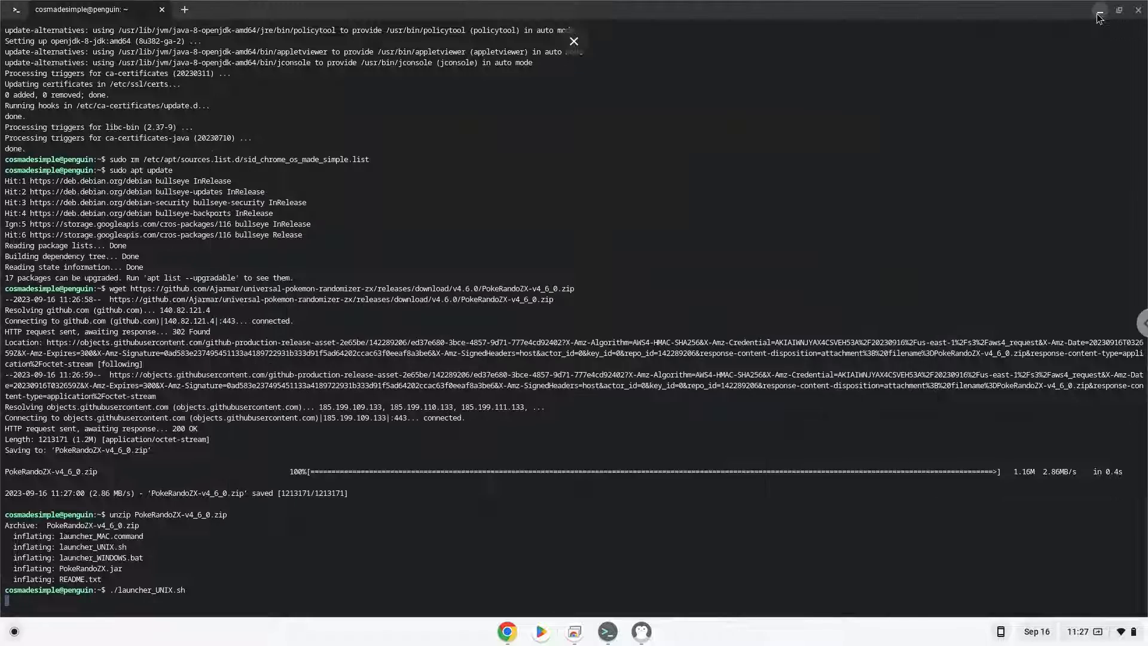
{"action": "key", "text": "Return"}
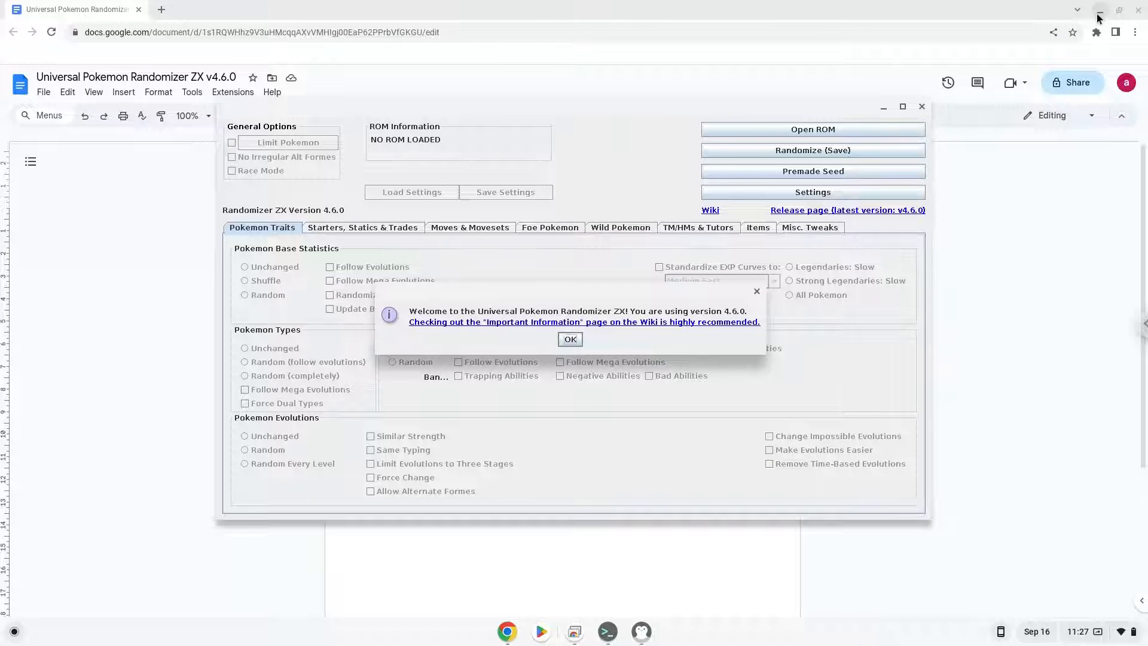